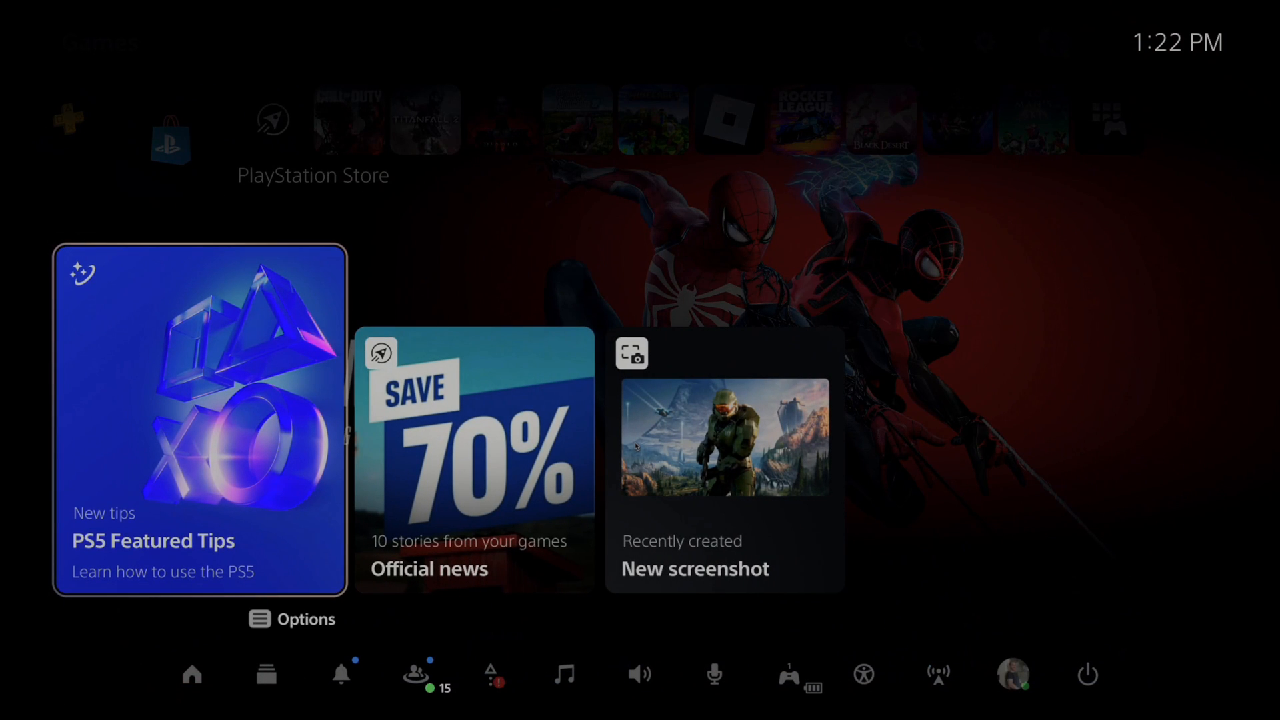
# Open the Search-Browser group chat and draft a 'Bing.com' message without sending.
pyautogui.click(417, 674)
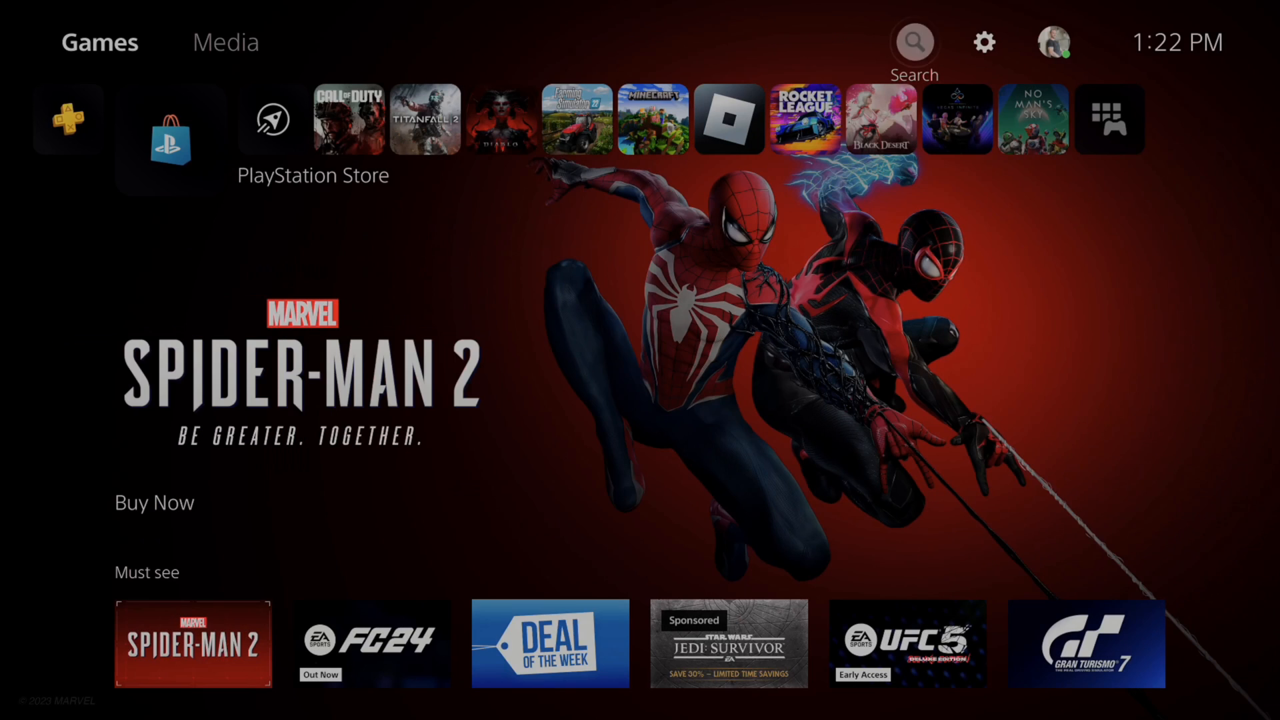
pyautogui.press('PS')
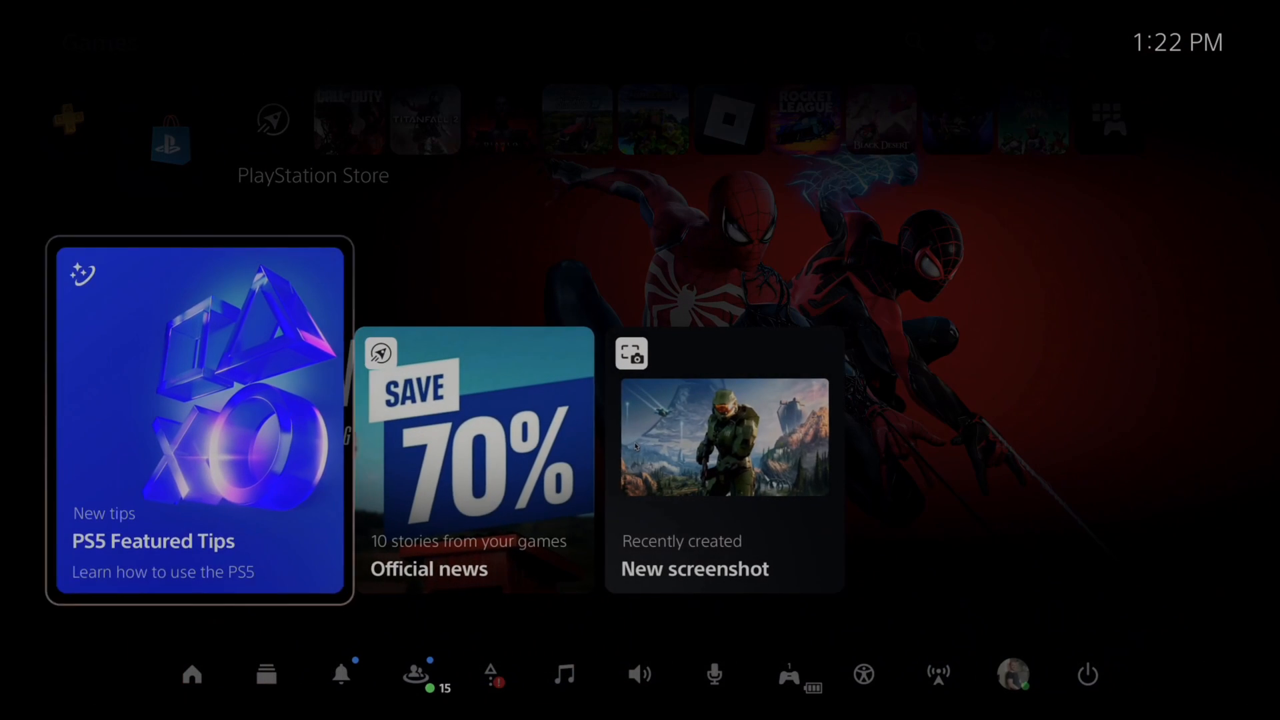
pyautogui.click(418, 674)
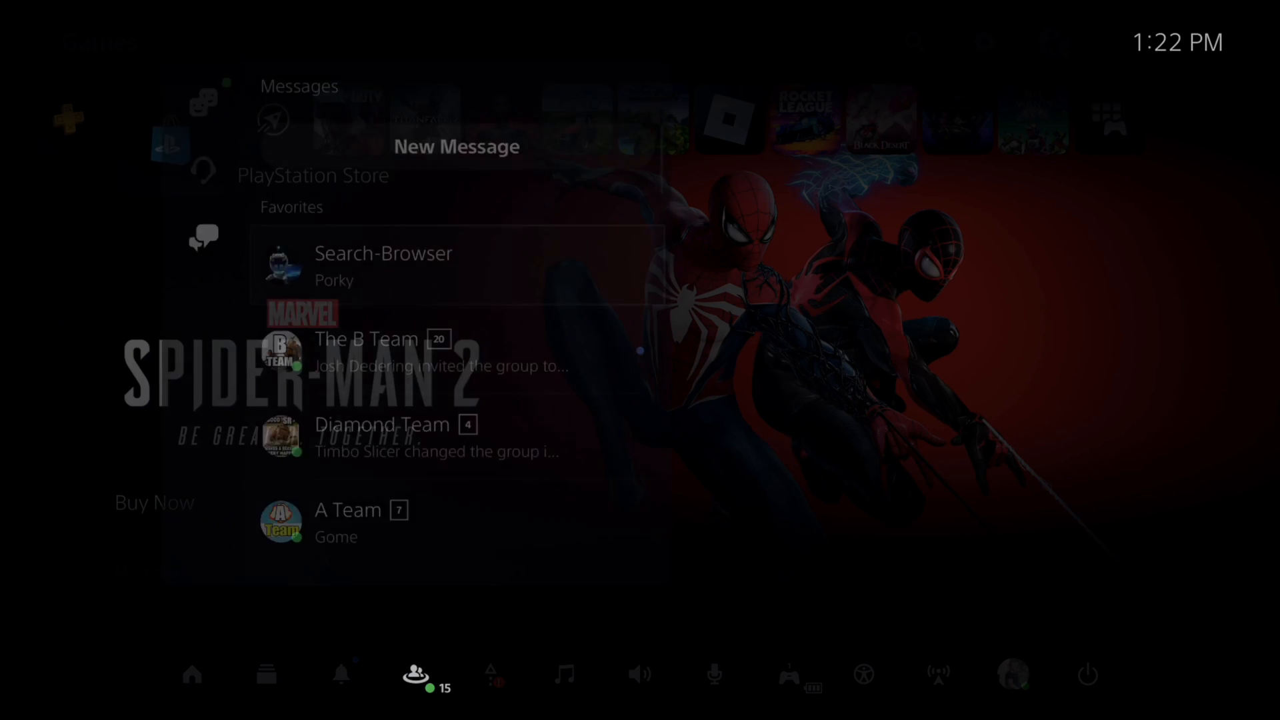
pyautogui.click(385, 265)
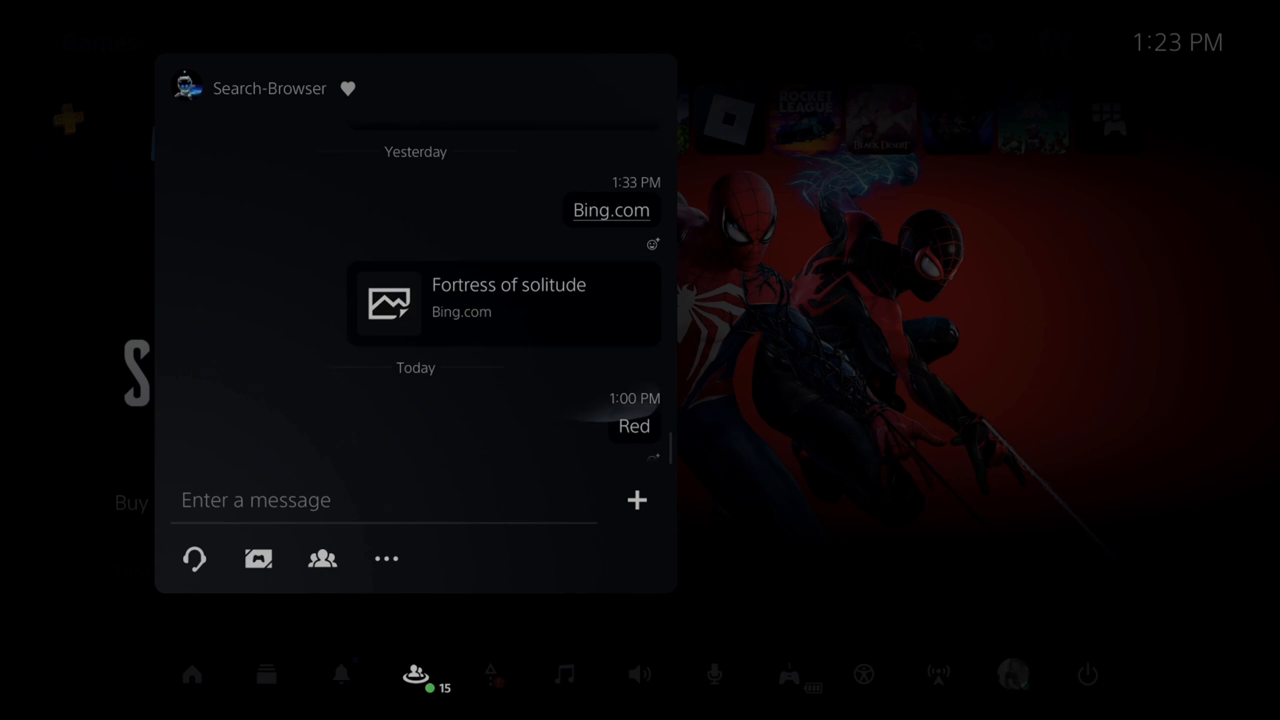
pyautogui.click(385, 500)
pyautogui.write('Bing.com')
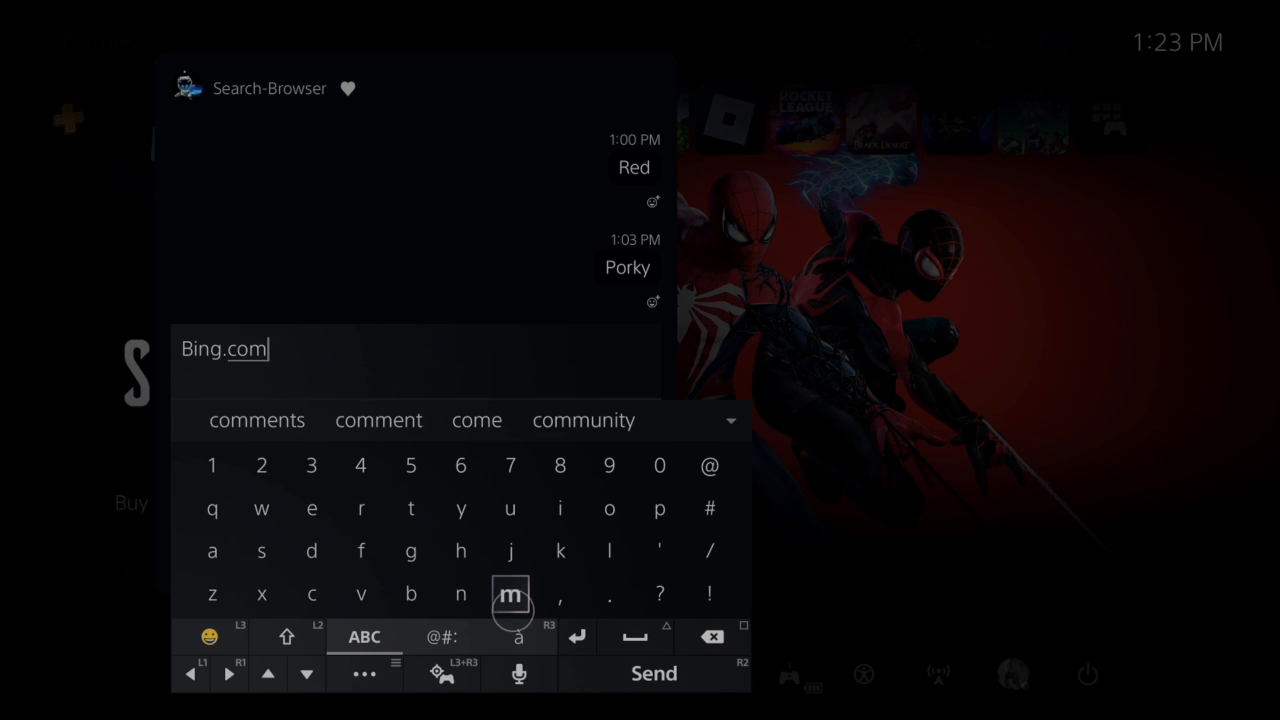
# Send the 'Bing.com' message, load Bing in the browser card, then close it.
pyautogui.click(654, 673)
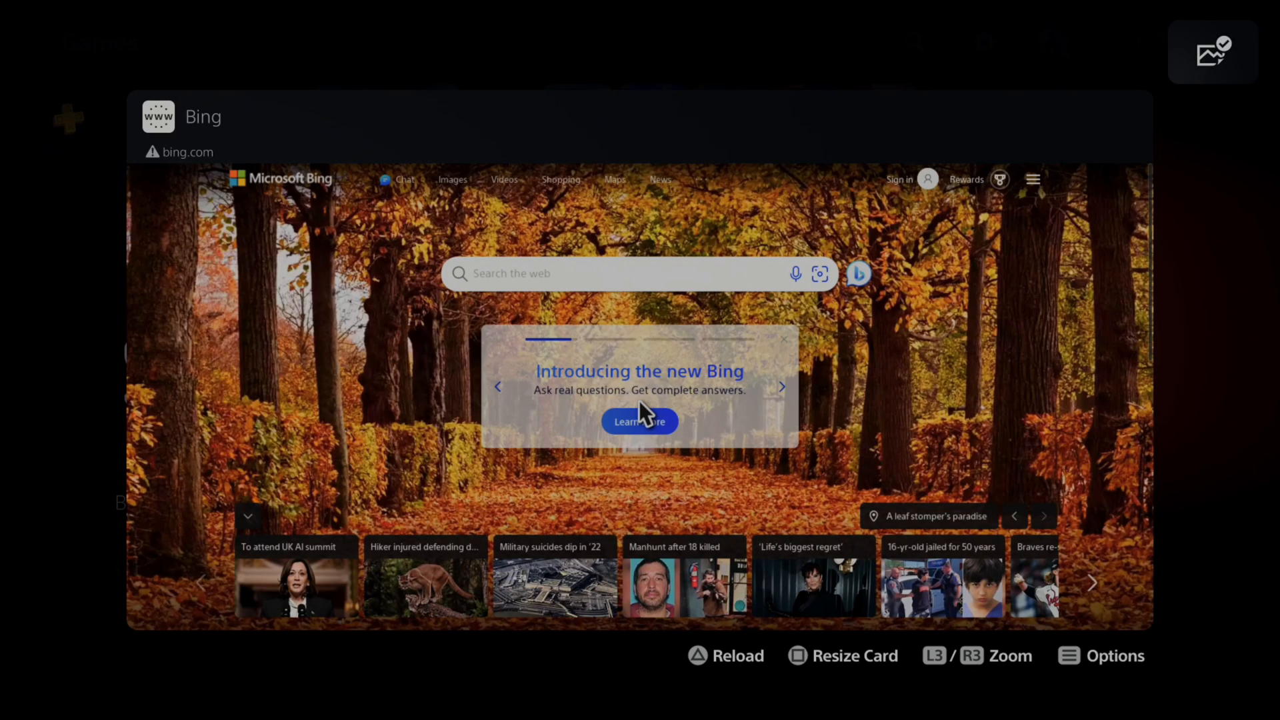
pyautogui.click(782, 386)
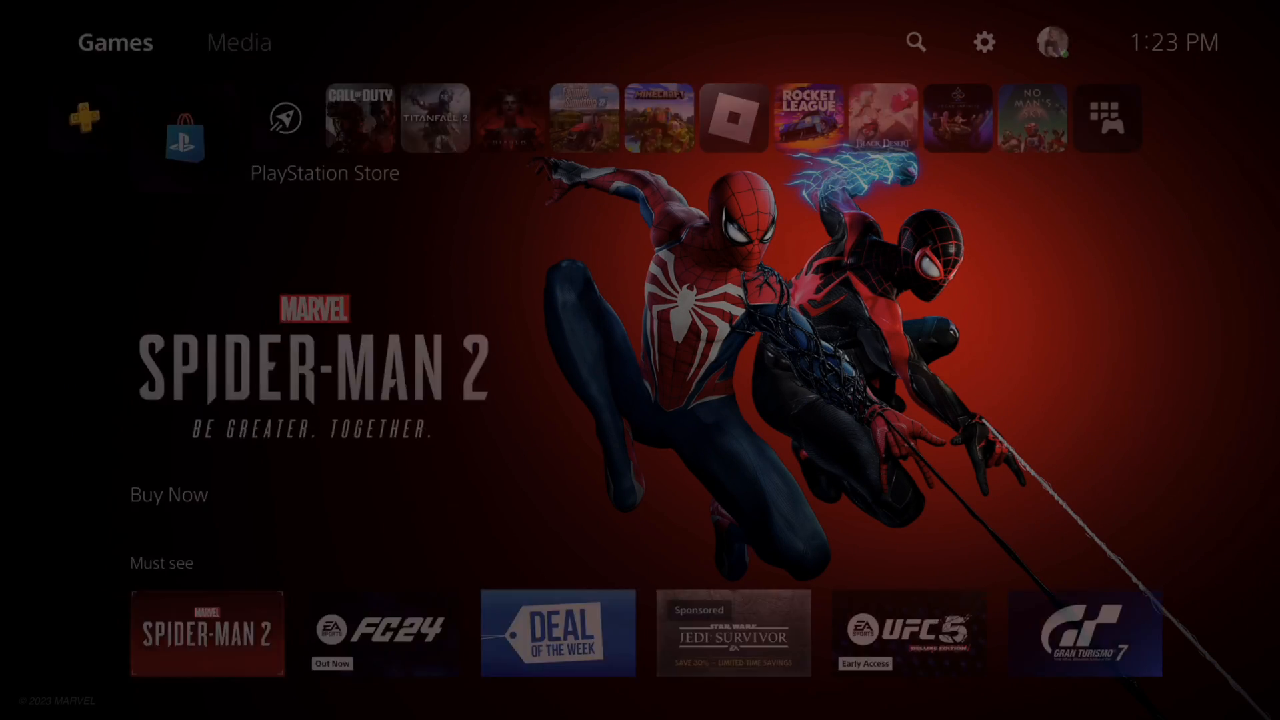
# Go to Settings > Accessibility > Display and Sound > Zoom and enable Zoom.
pyautogui.click(983, 43)
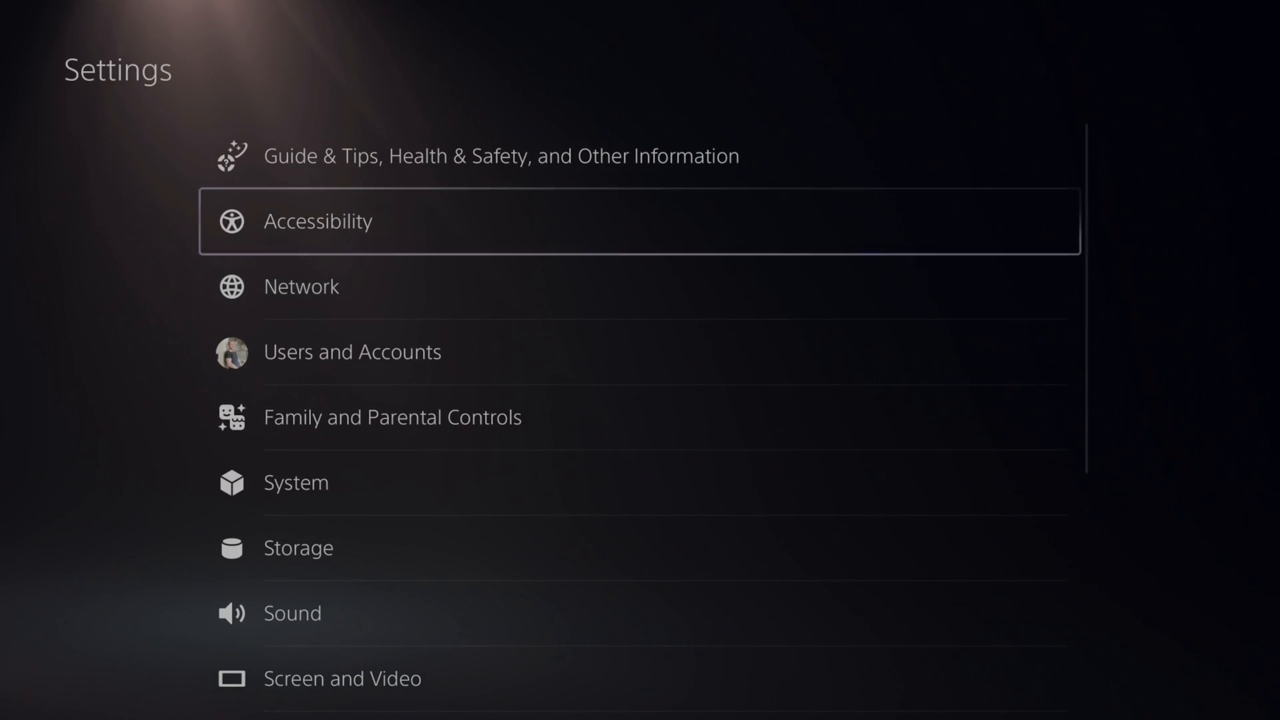
pyautogui.click(319, 221)
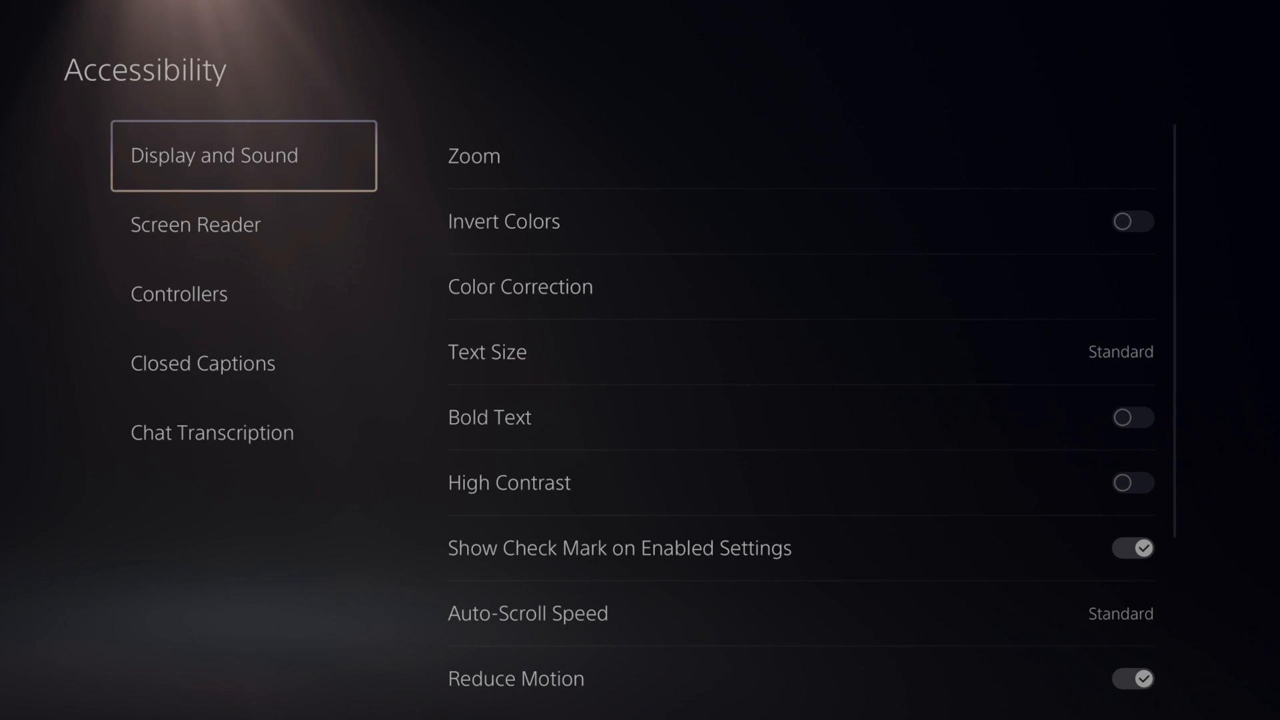
pyautogui.click(474, 156)
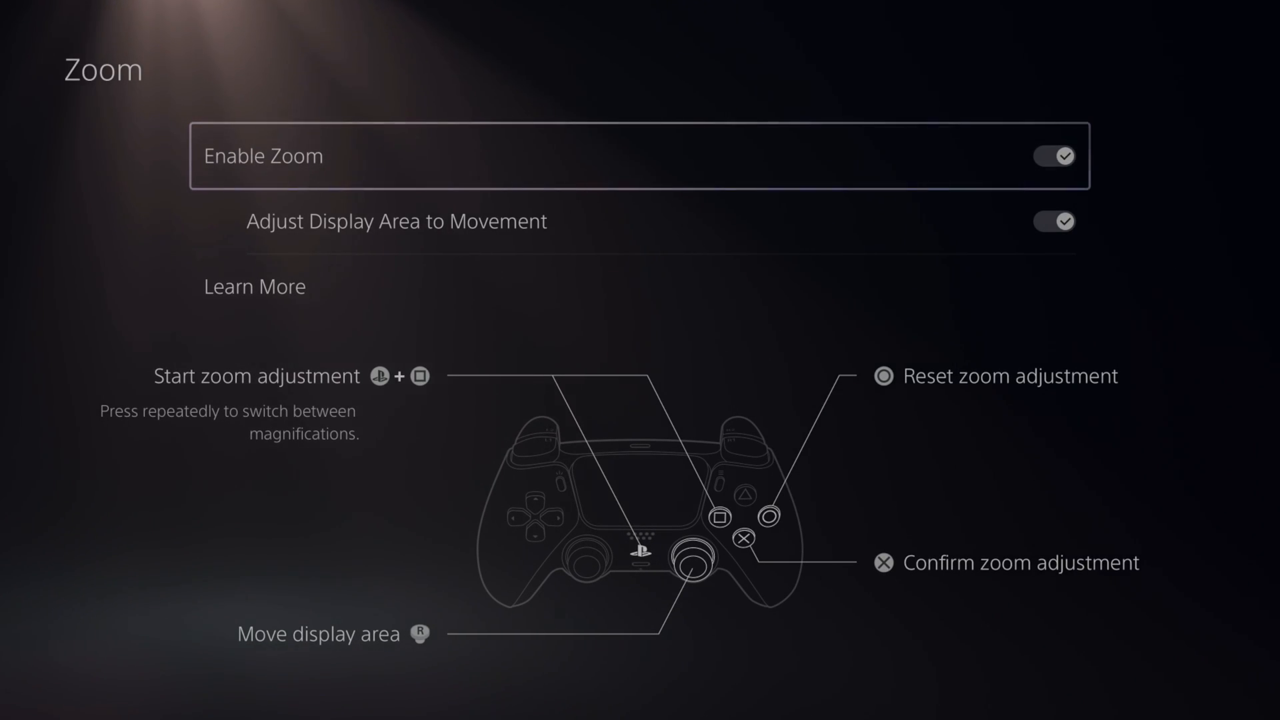
pyautogui.press('down')
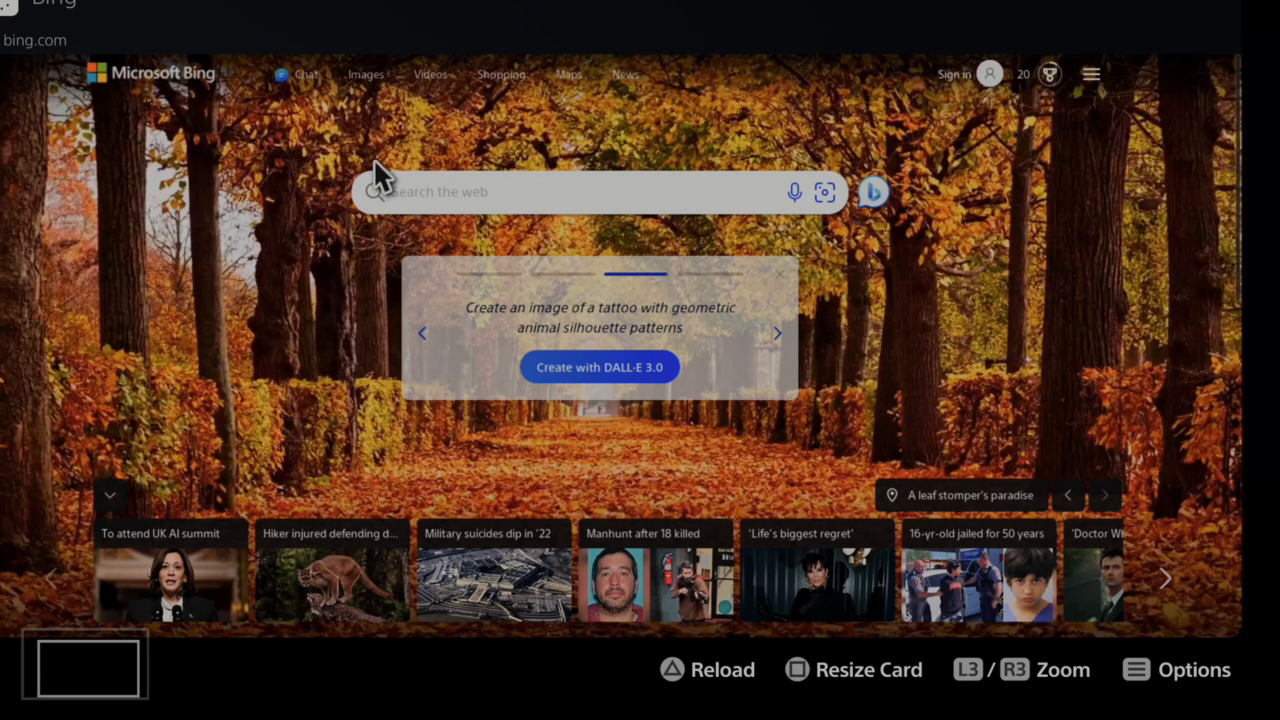
# Search Bing for 'Bing AI' and show the Images results.
pyautogui.click(564, 192)
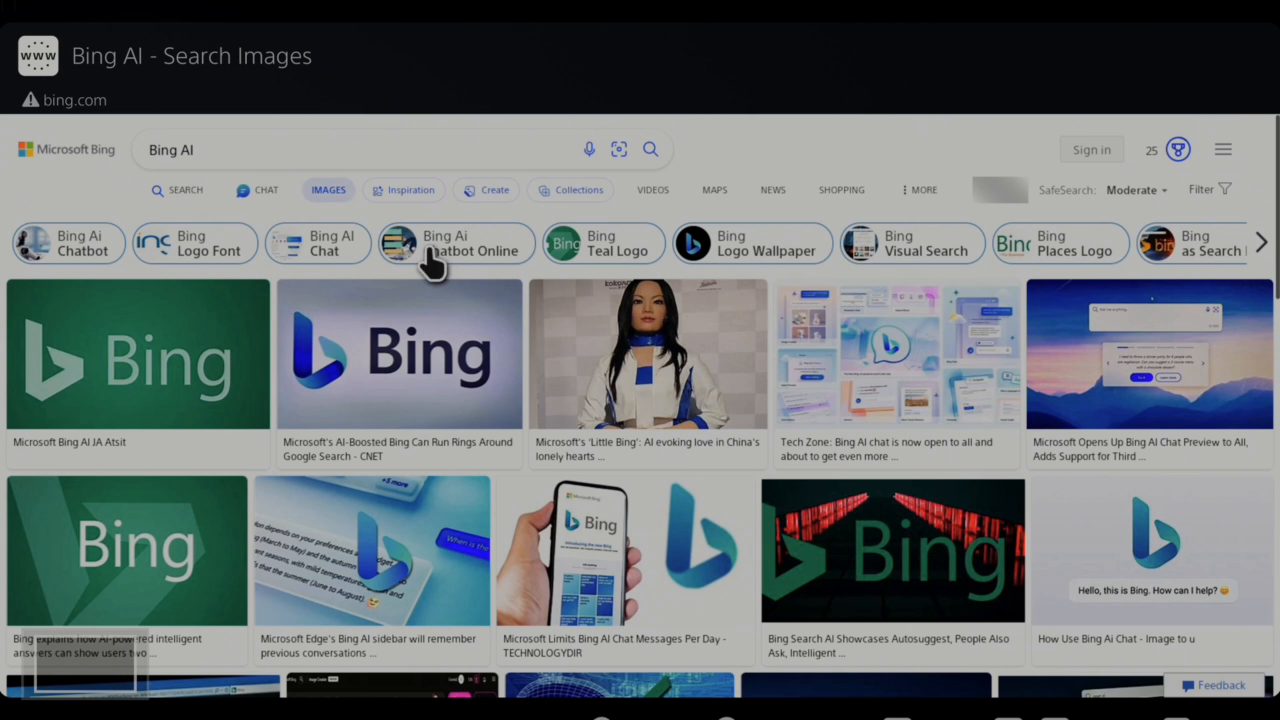
pyautogui.moveTo(698, 175)
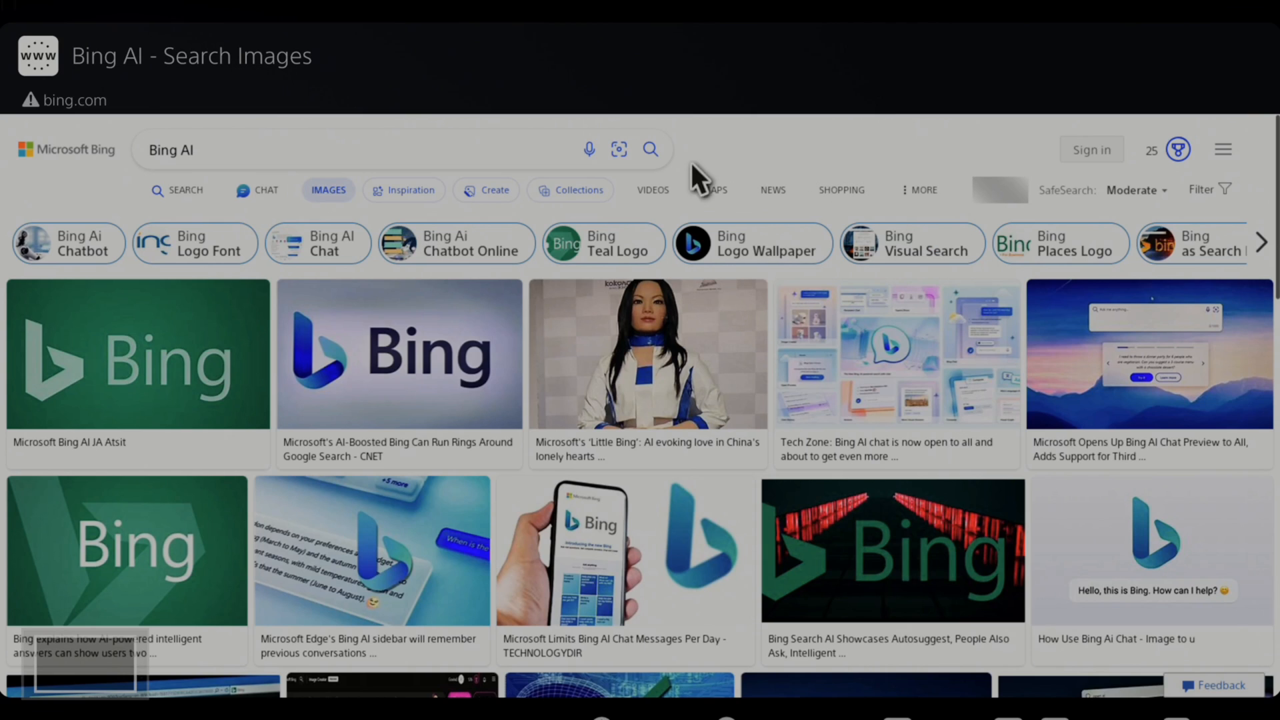